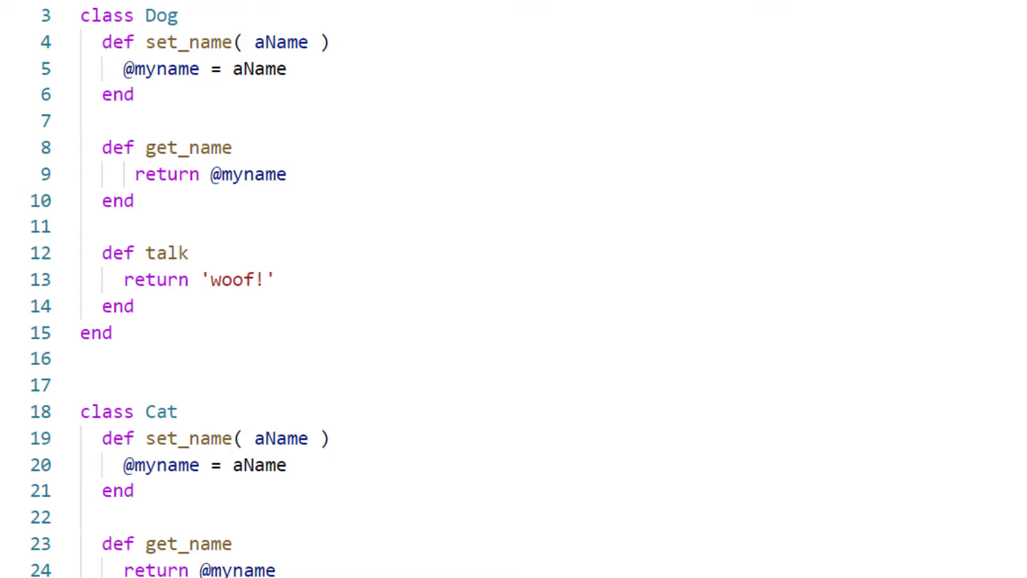
Step: Review the pet name display, talk methods and nil check in dogs_and_cats.rb
double_click(246, 175)
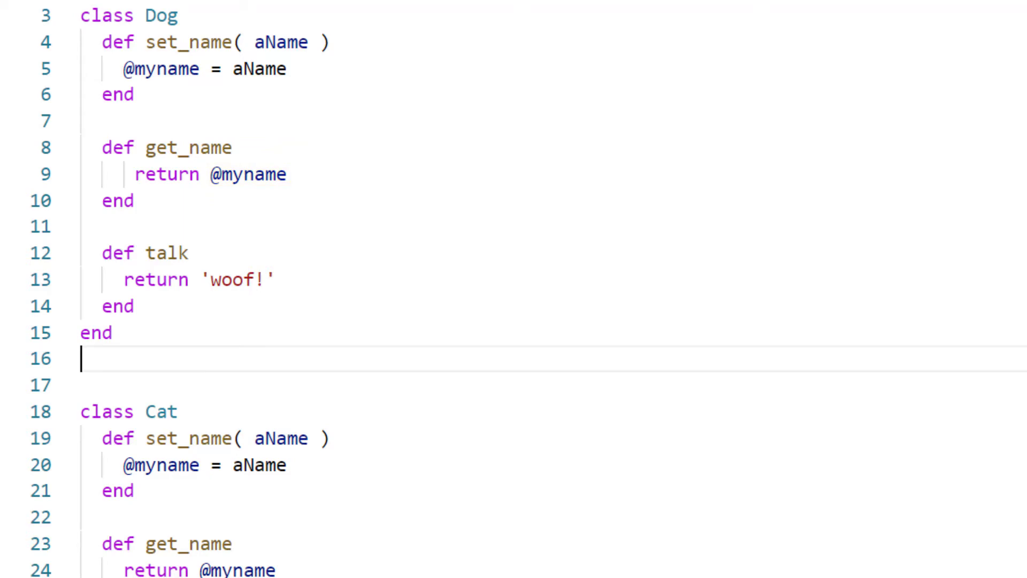
scroll(down, 3)
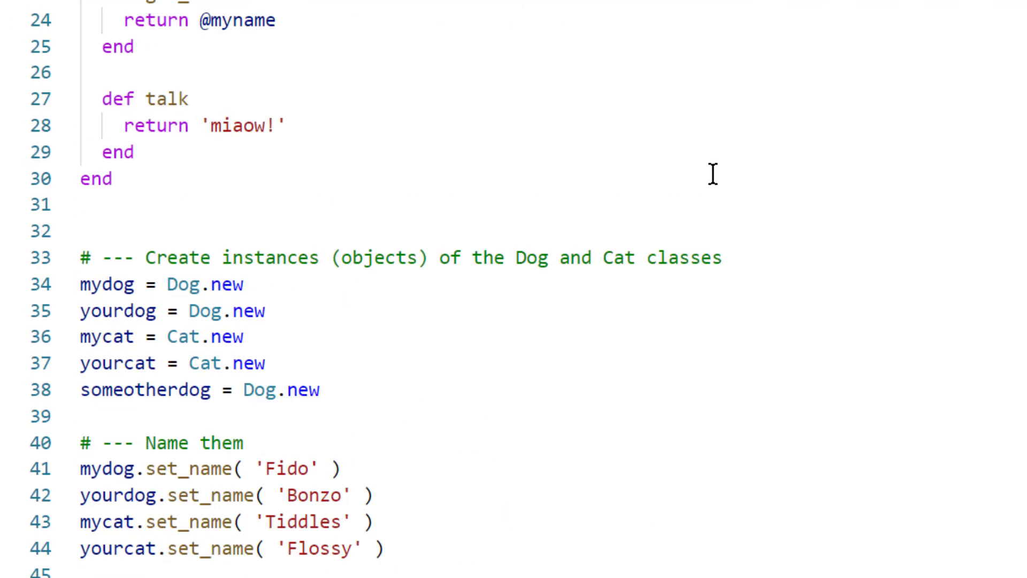
scroll(up, 3)
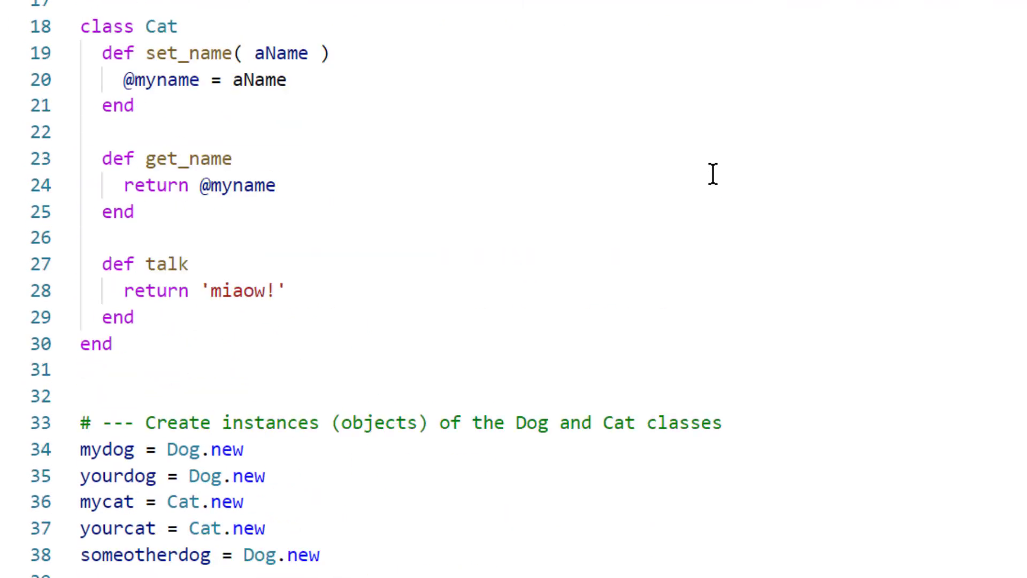
mouse_move(695, 182)
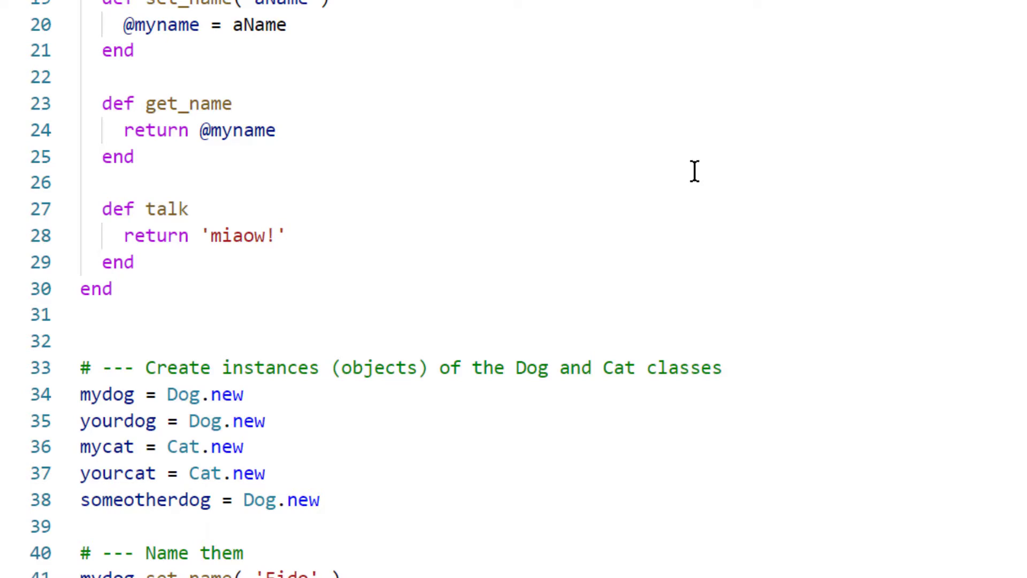
scroll(down, 3)
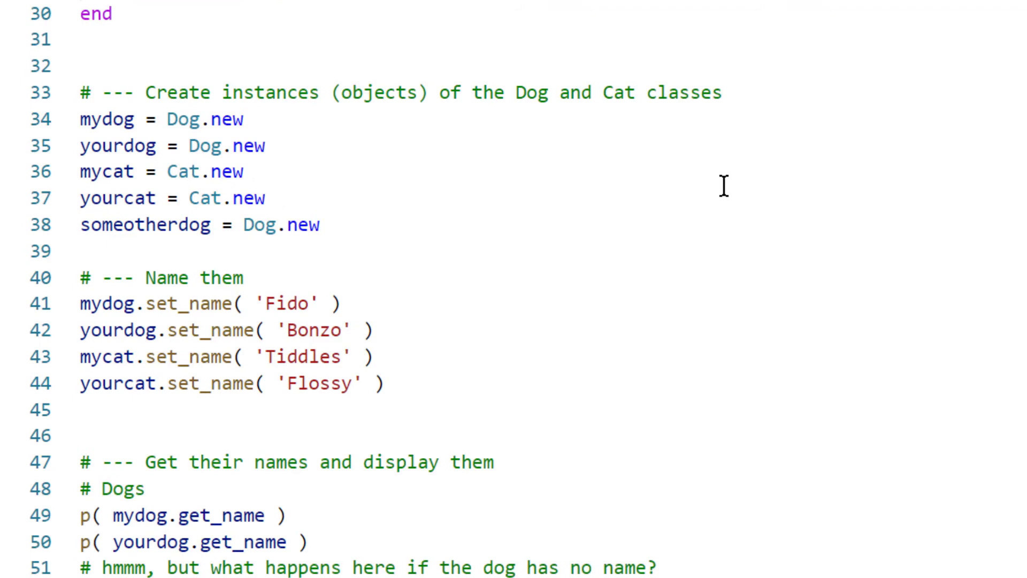
scroll(down, 3)
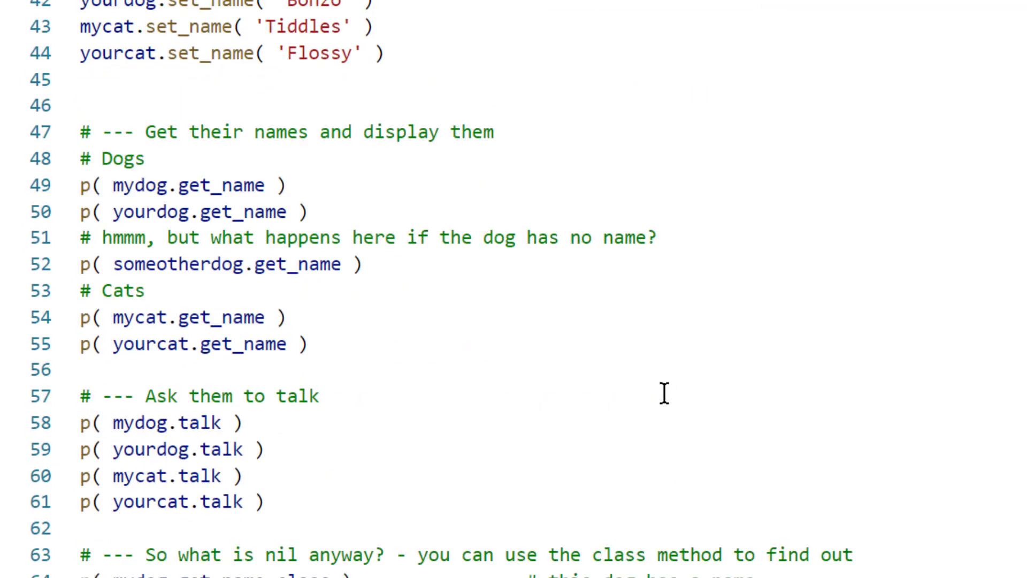
mouse_move(583, 468)
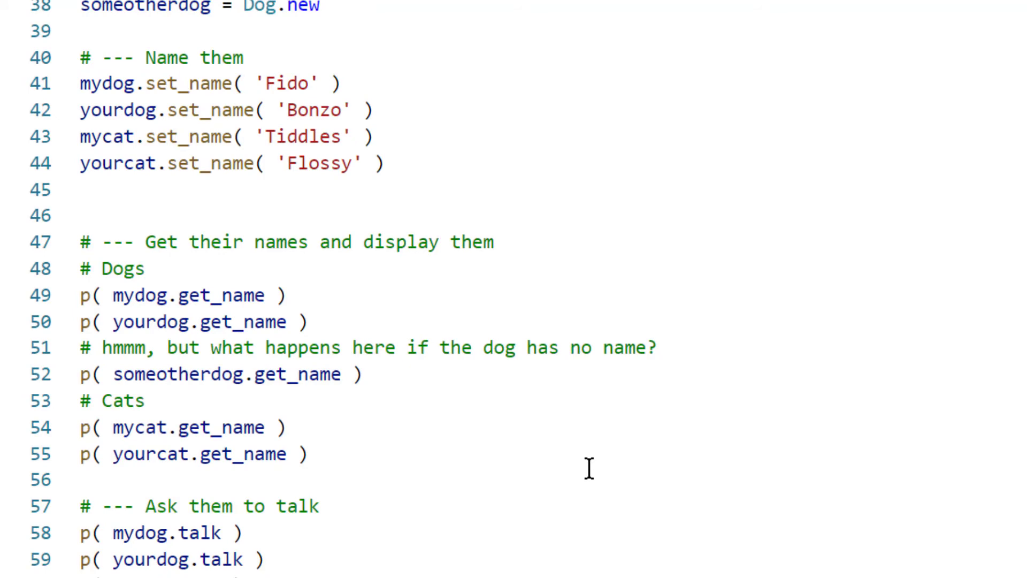
mouse_move(612, 484)
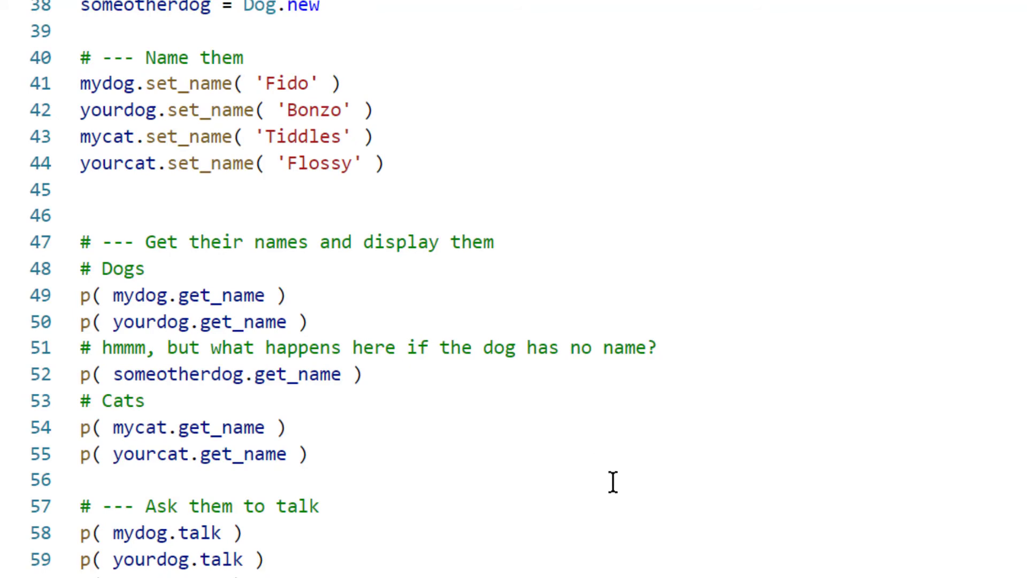
mouse_move(472, 491)
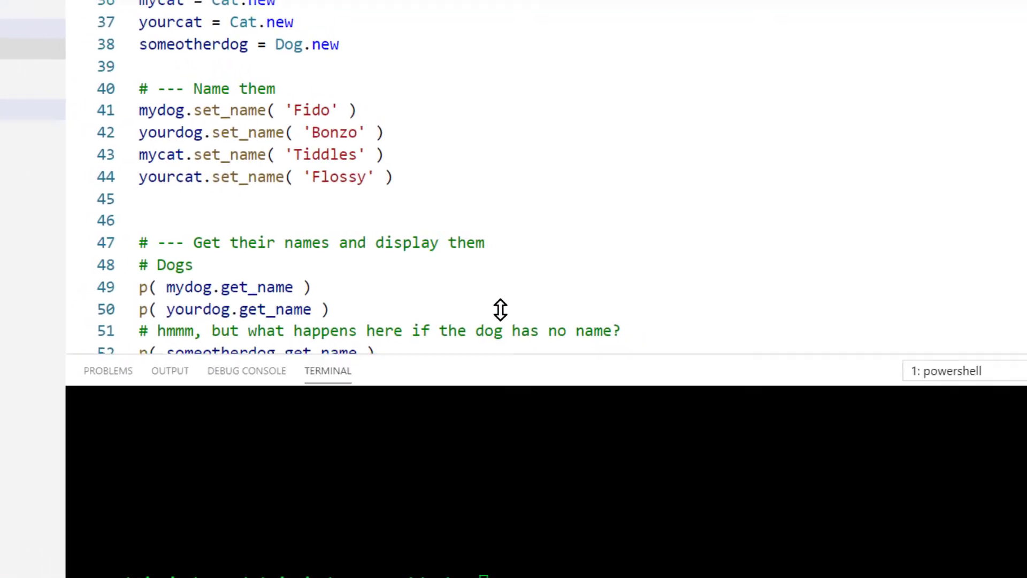
Step: Bring up the Terminal menu's actions for running dogs_and_cats.rb
click(155, 10)
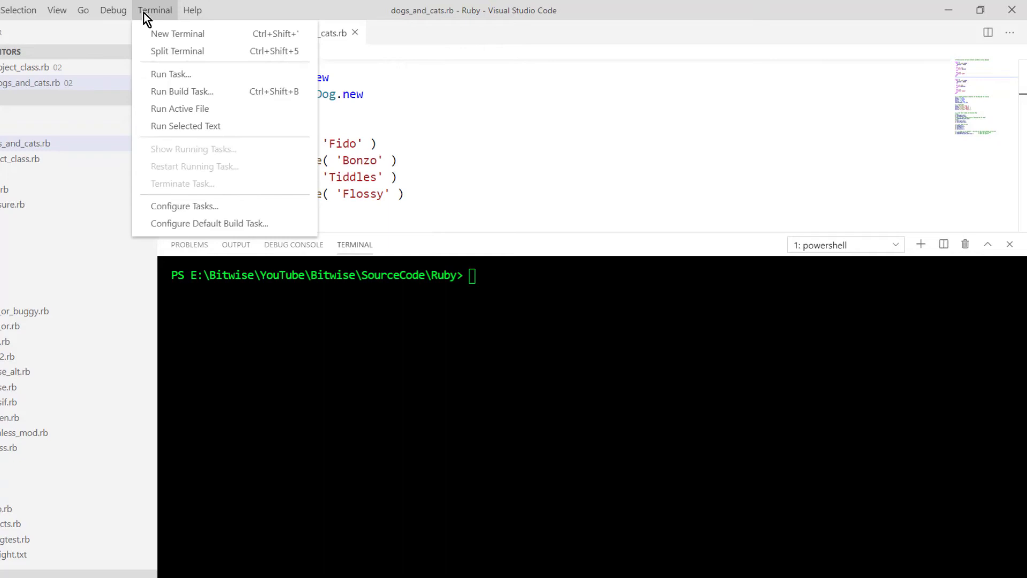
mouse_move(171, 73)
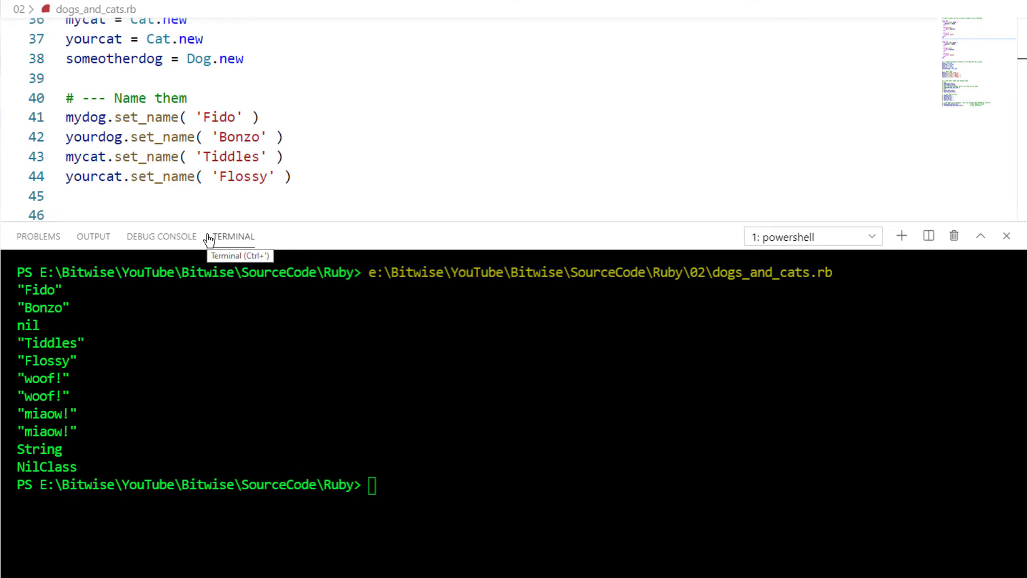
mouse_move(385, 247)
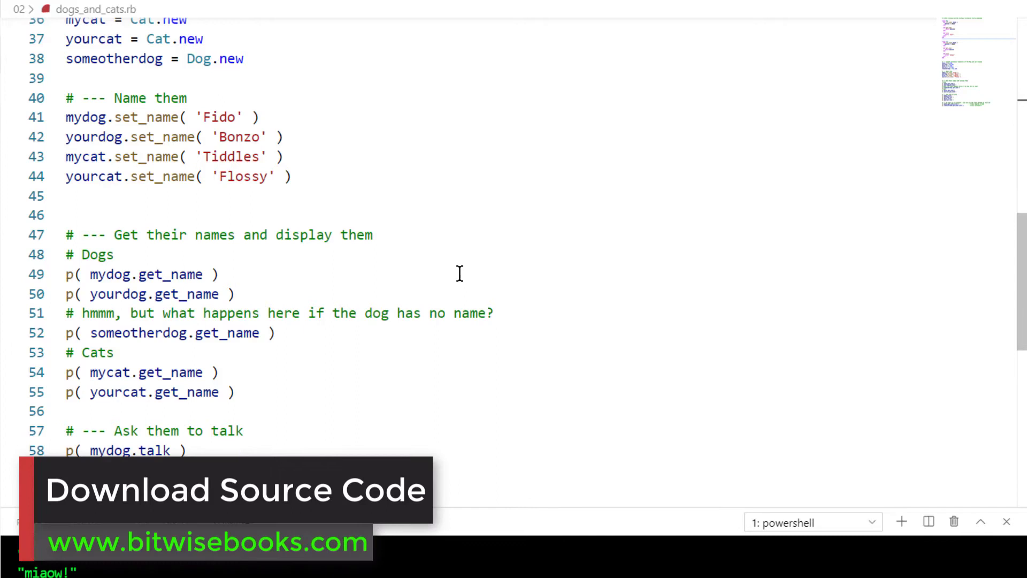
mouse_move(458, 269)
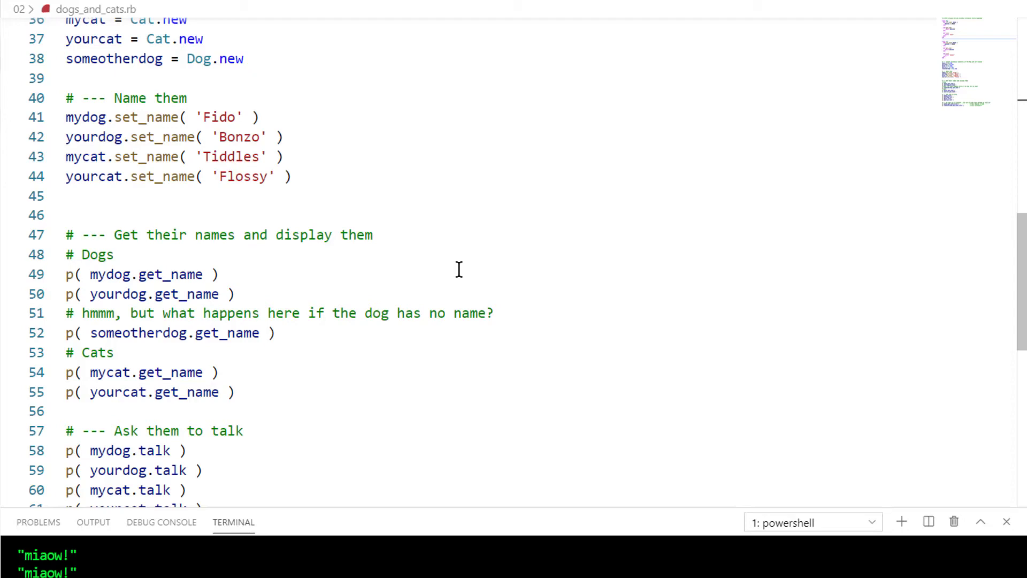
mouse_move(422, 283)
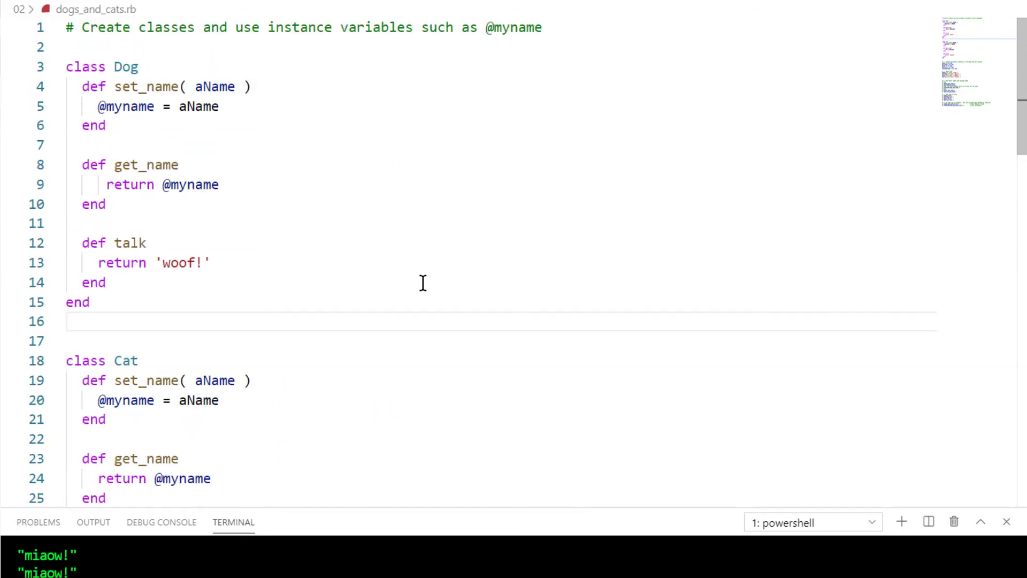
double_click(194, 184)
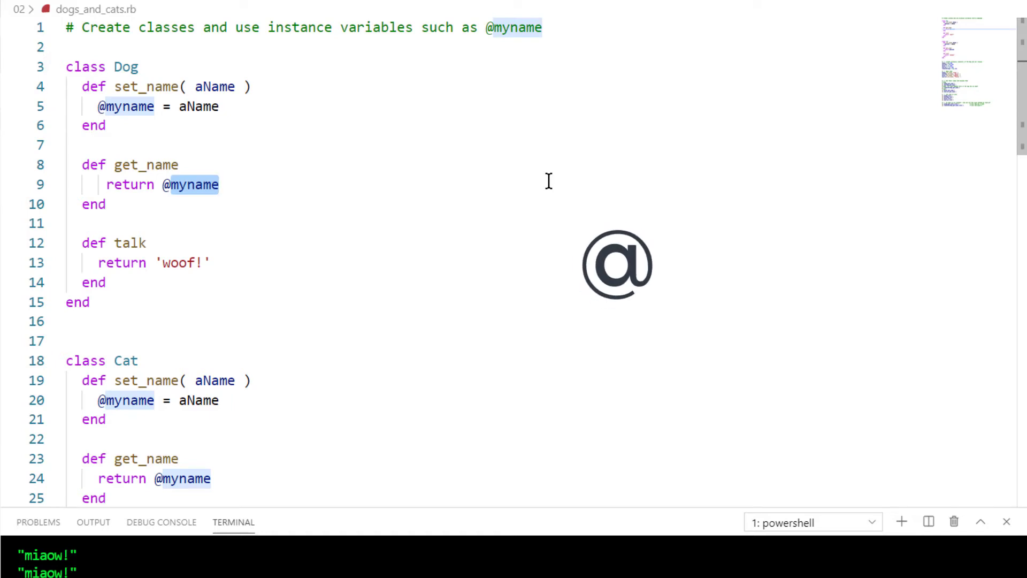
click(219, 184)
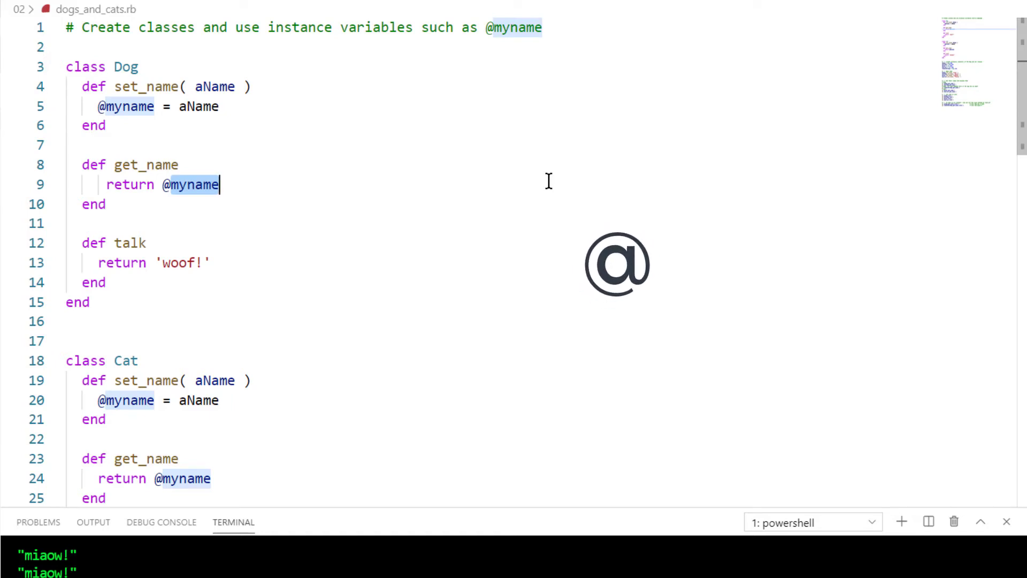